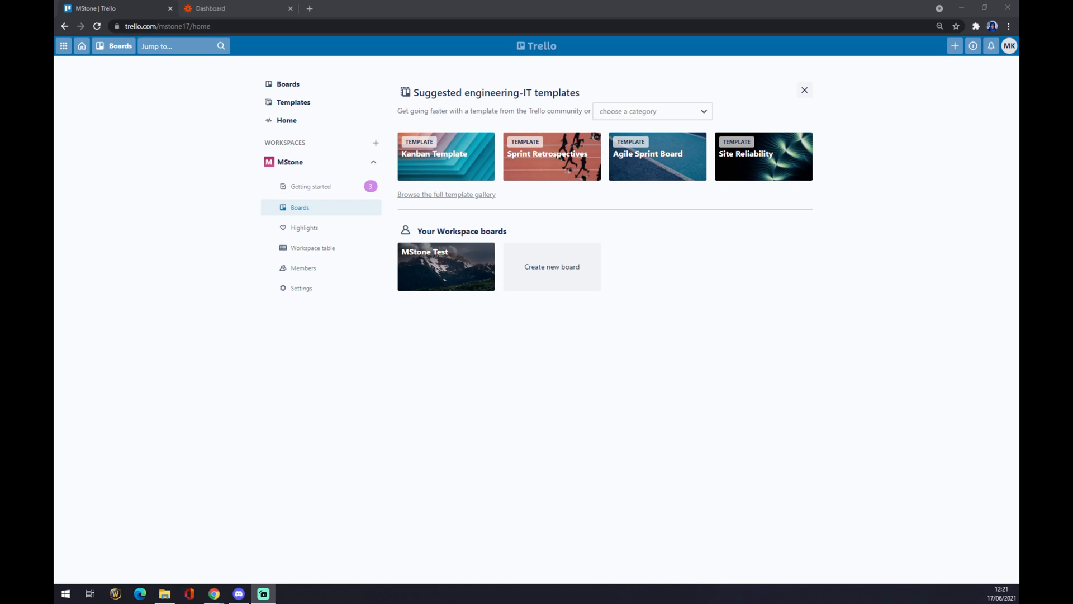
pyautogui.moveTo(386, 262)
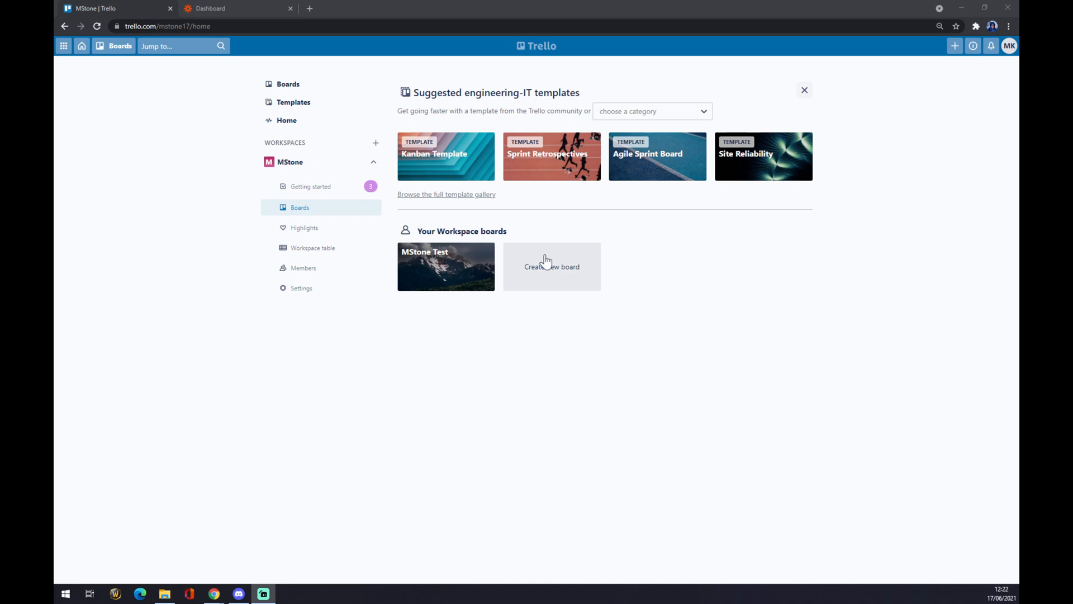
pyautogui.moveTo(434, 401)
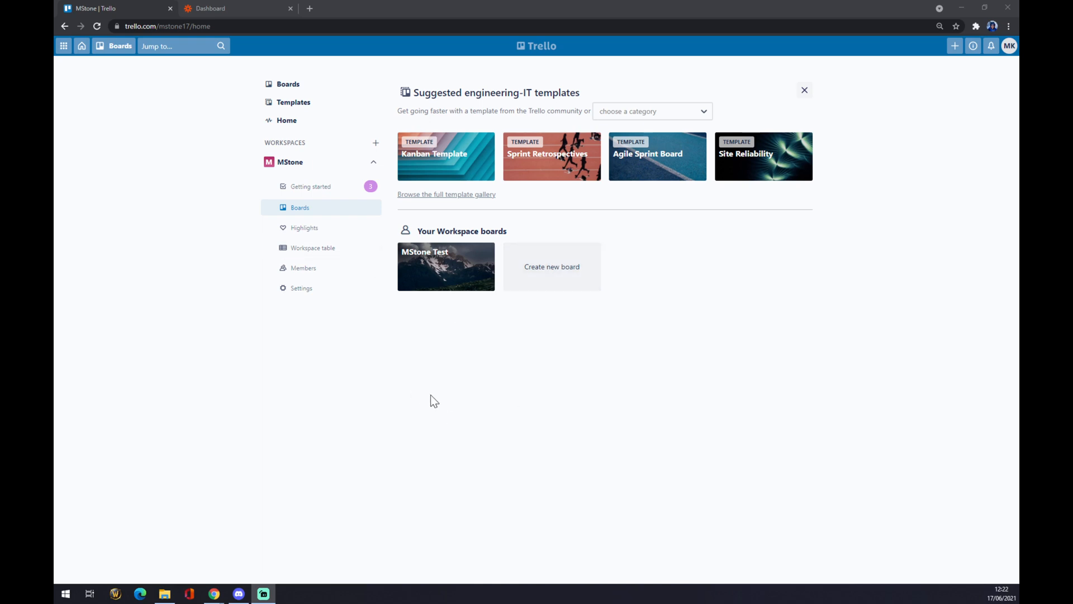
pyautogui.moveTo(444, 359)
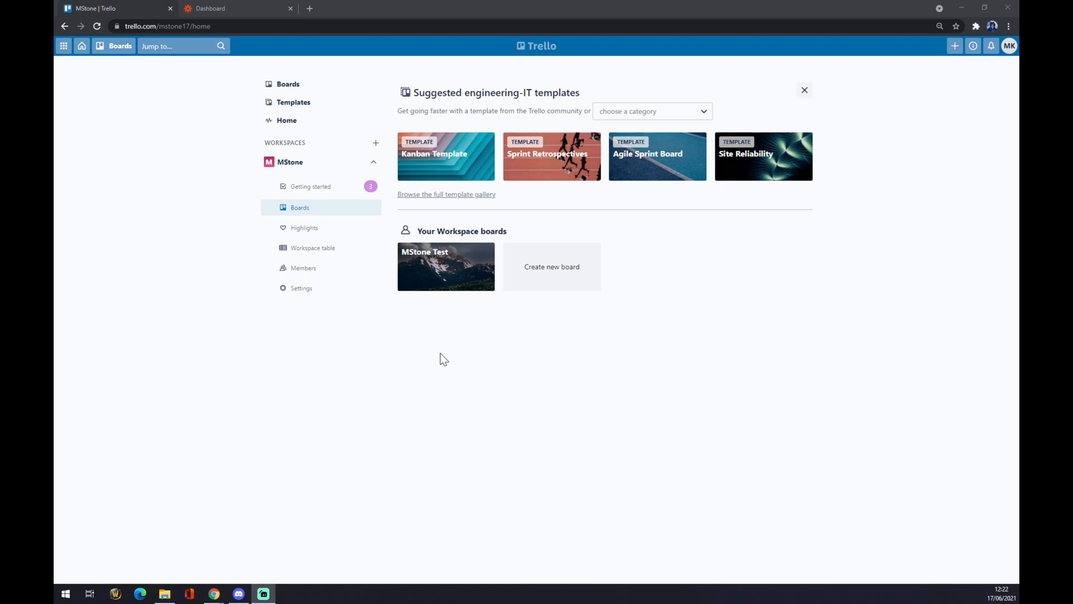
# Step: Open the MStone Test board, then close and reopen its side menu
pyautogui.click(446, 267)
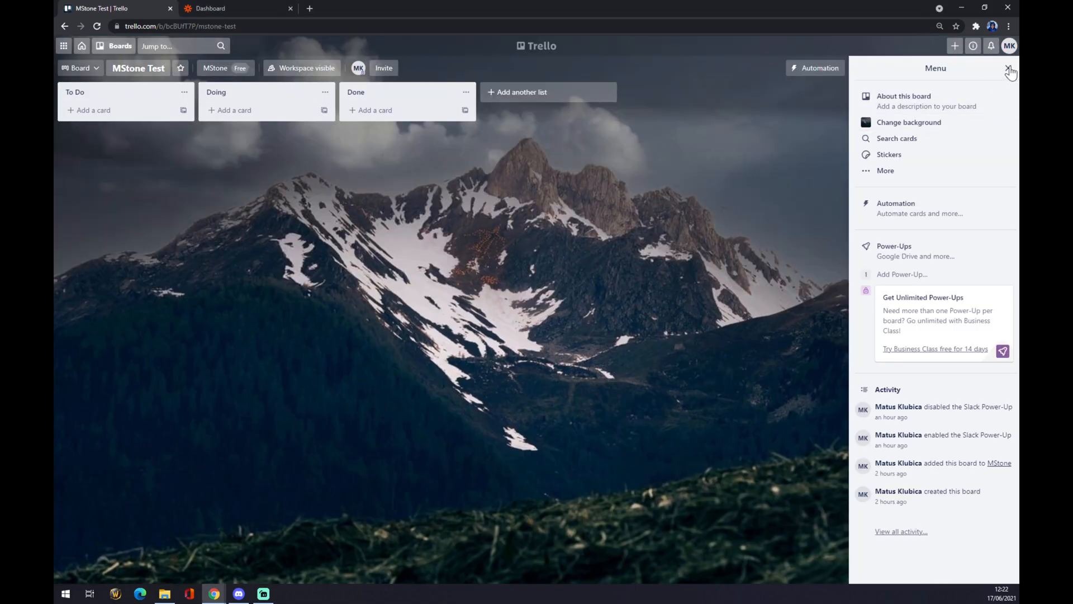
pyautogui.click(1010, 71)
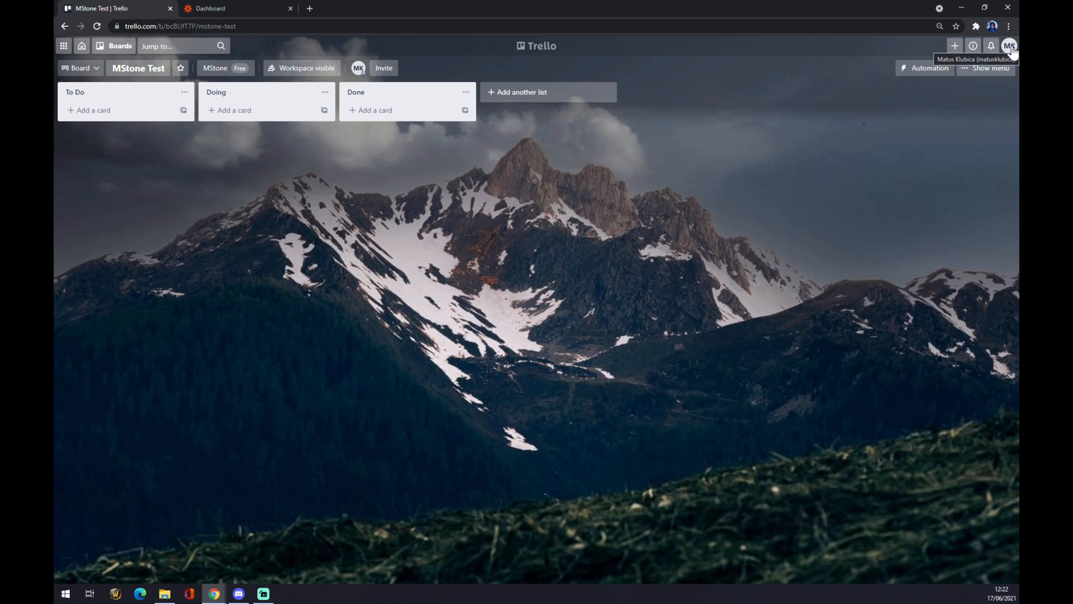
pyautogui.click(1009, 45)
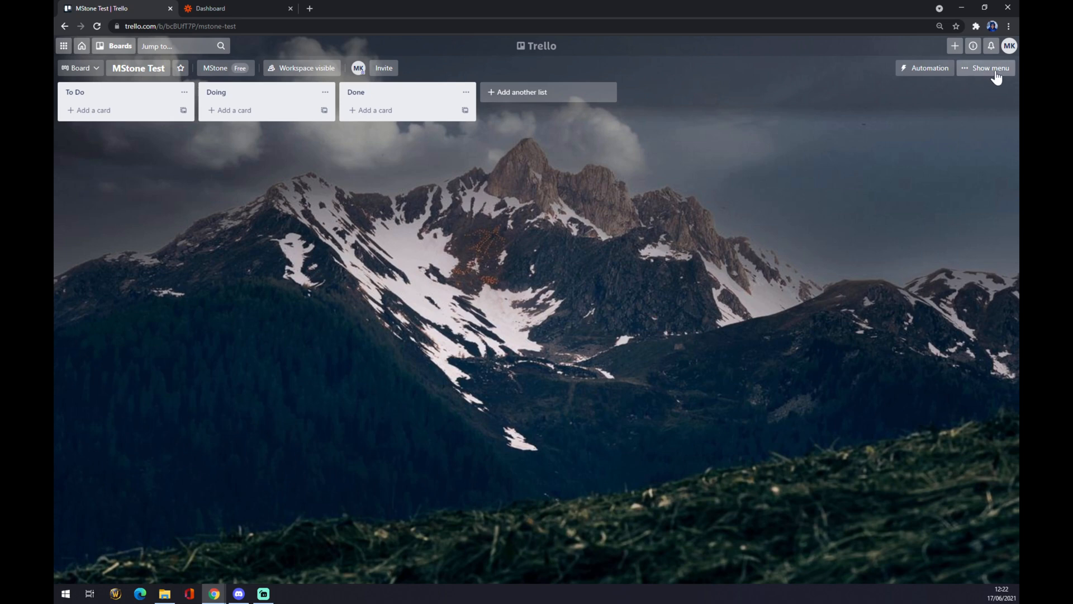
pyautogui.click(991, 68)
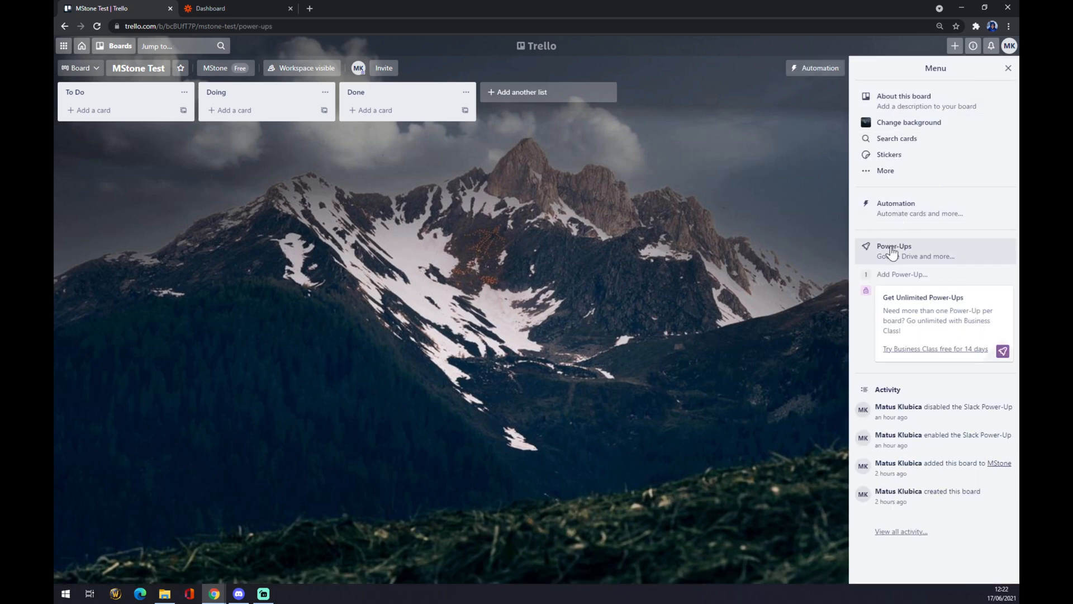
# Step: Search the Power-Ups directory for 'exc' and 'microso', clearing the search after each
pyautogui.click(894, 246)
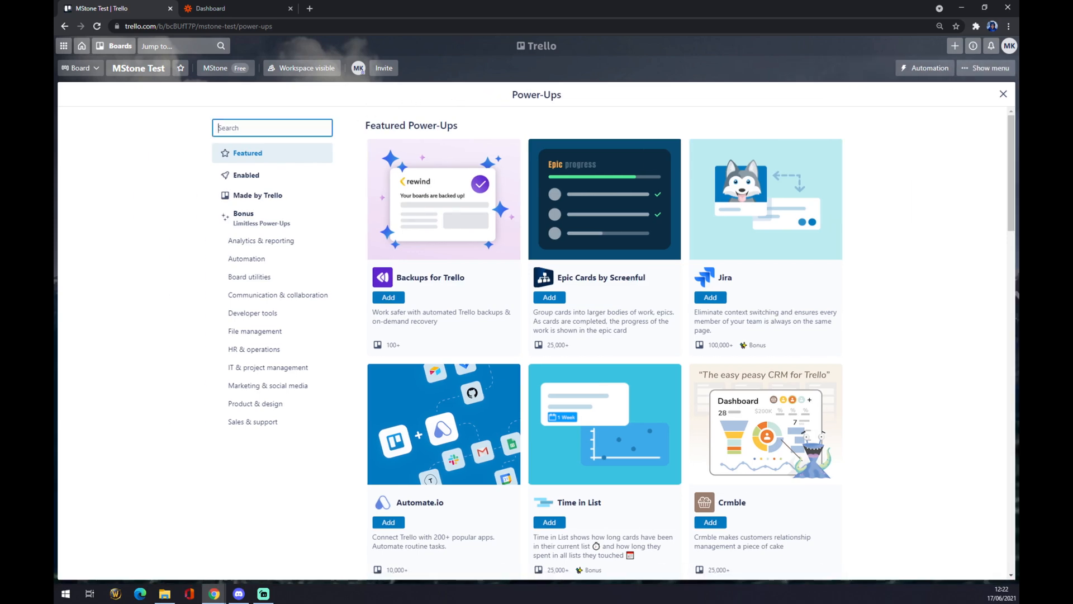
pyautogui.write('excel')
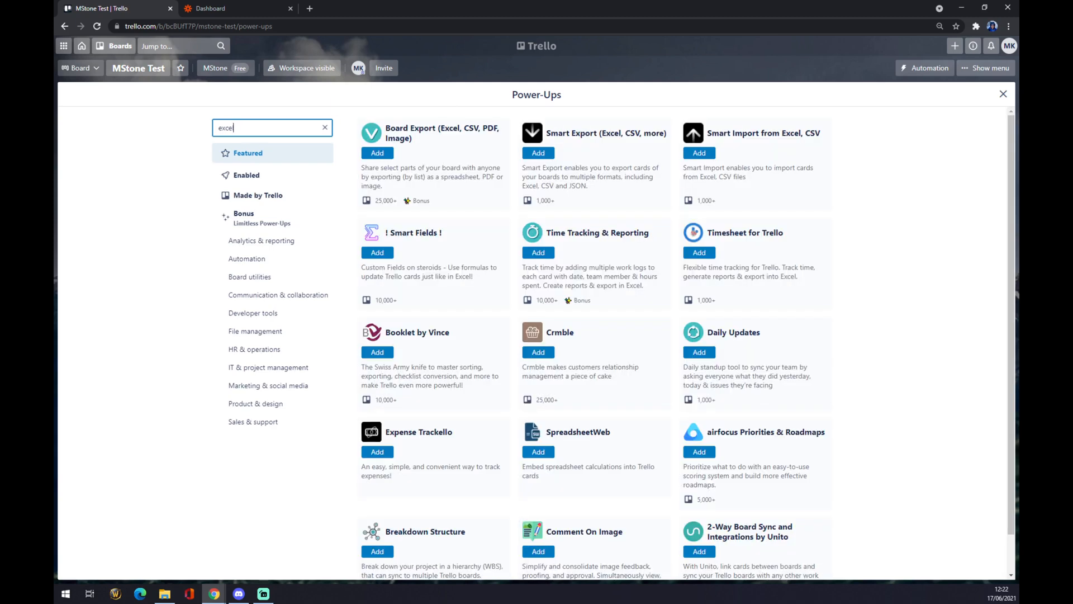
pyautogui.click(324, 128)
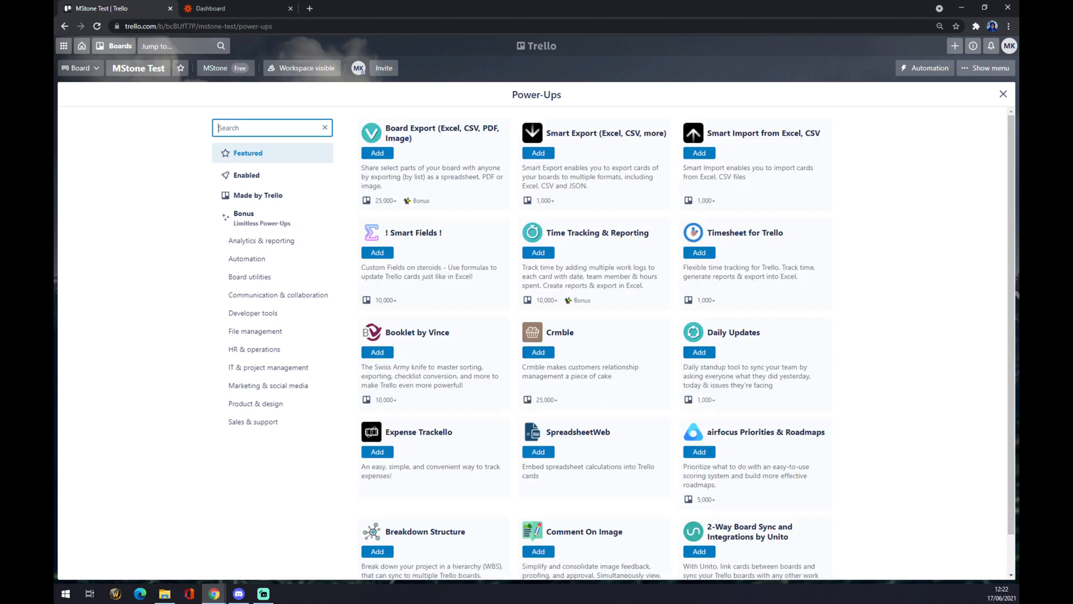
pyautogui.write('microso')
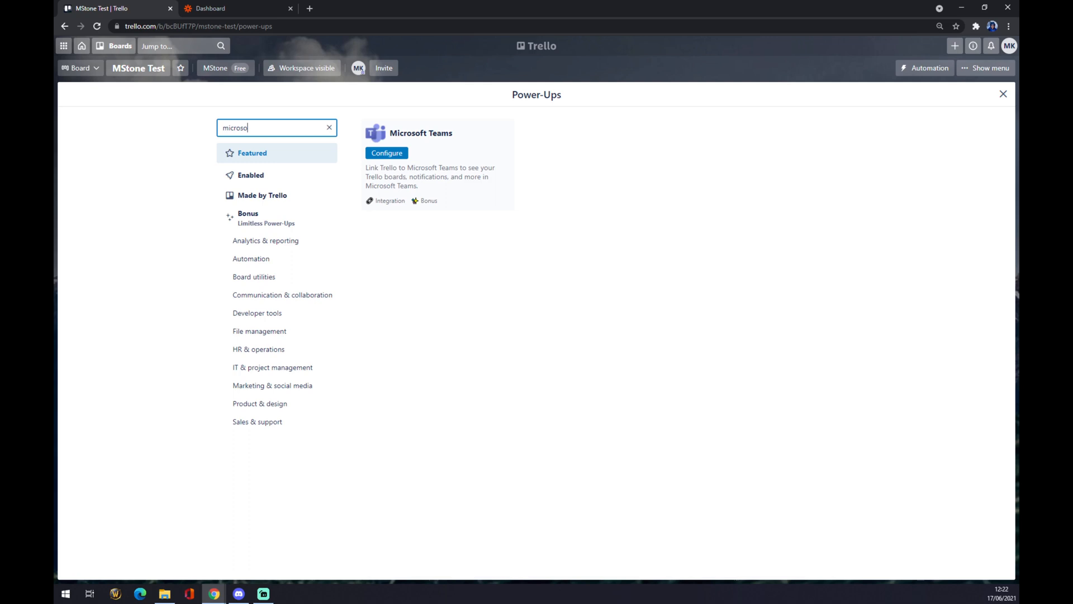
pyautogui.click(329, 127)
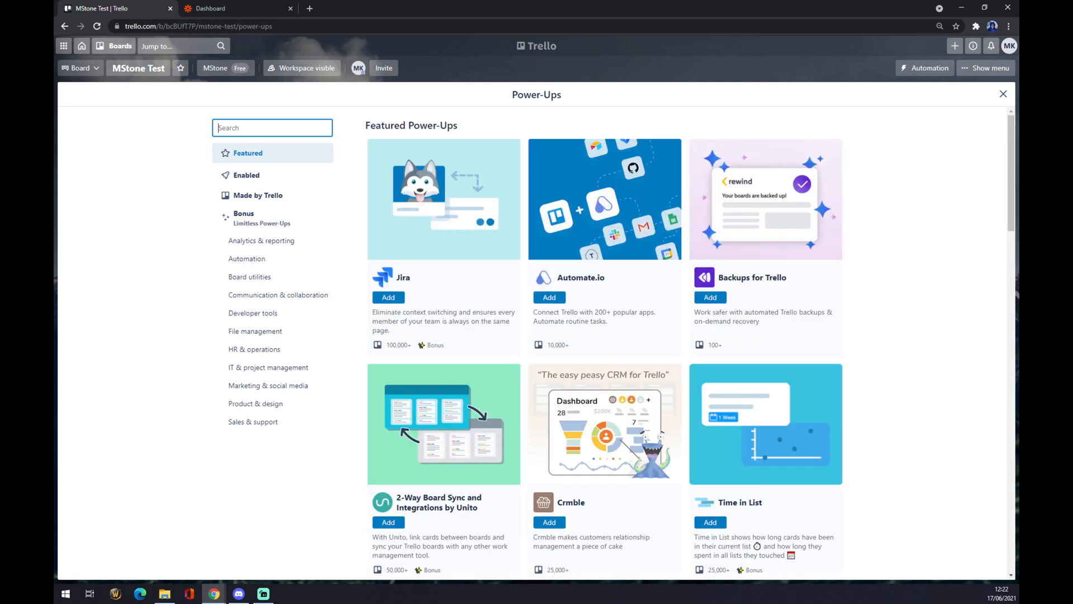
pyautogui.moveTo(297, 92)
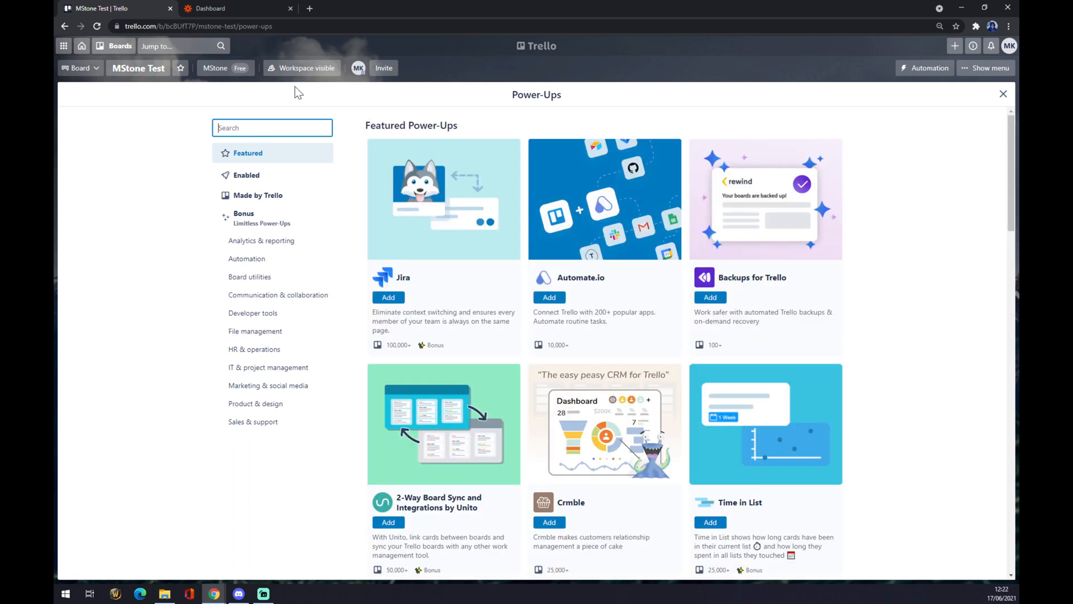
pyautogui.moveTo(243, 9)
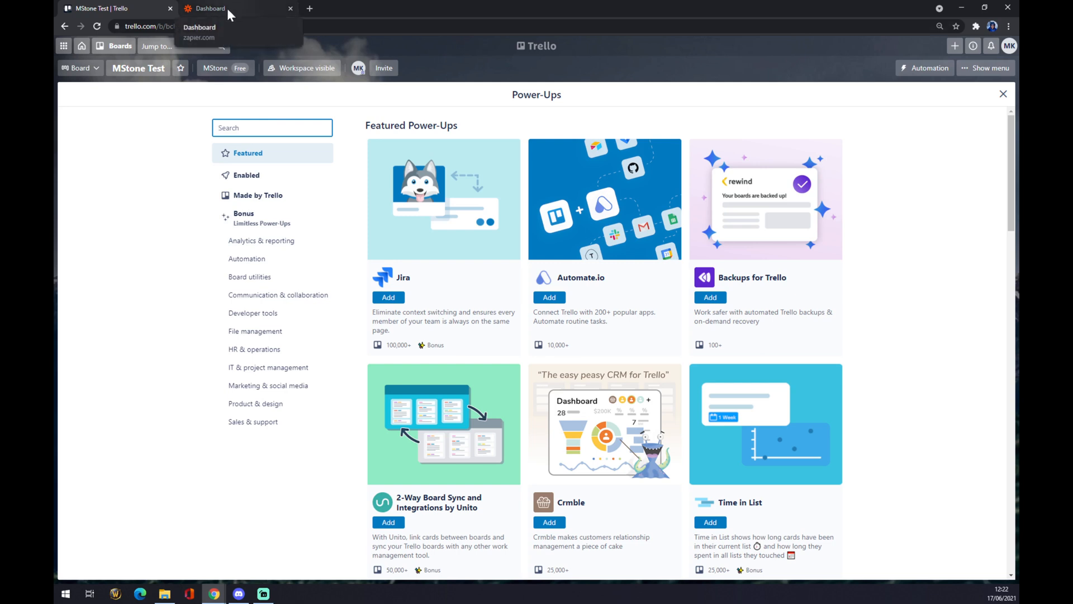
# Step: Switch to the Zapier Dashboard browser tab
pyautogui.click(209, 9)
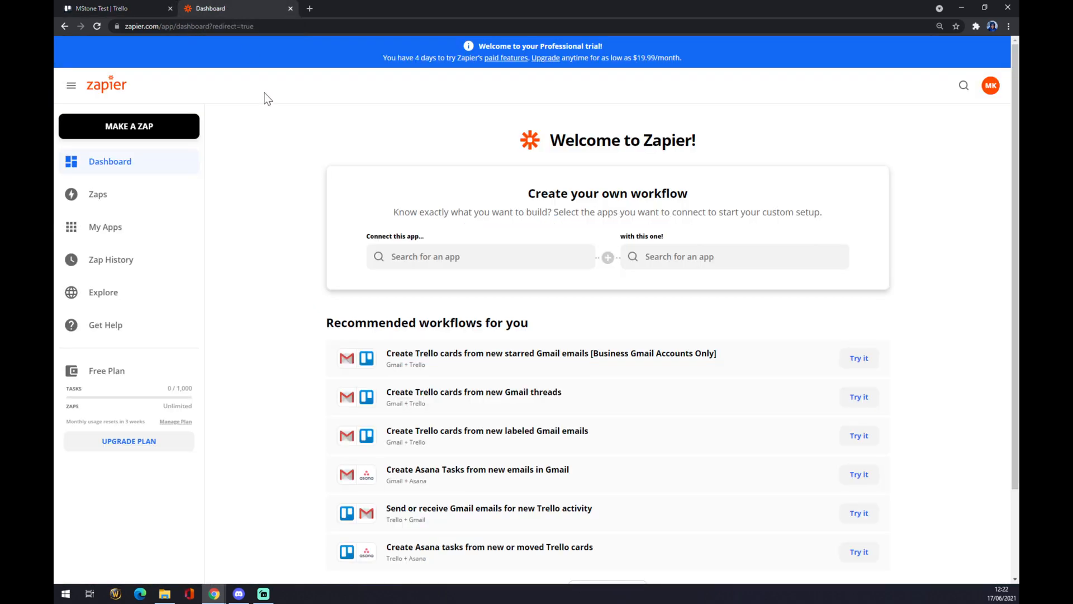
pyautogui.moveTo(265, 144)
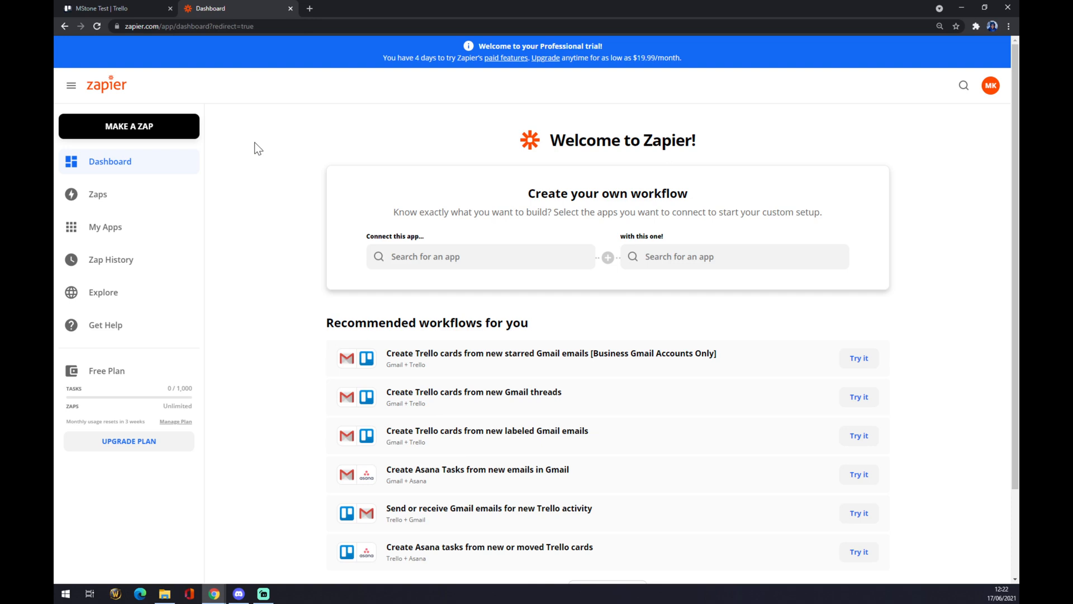
pyautogui.moveTo(281, 183)
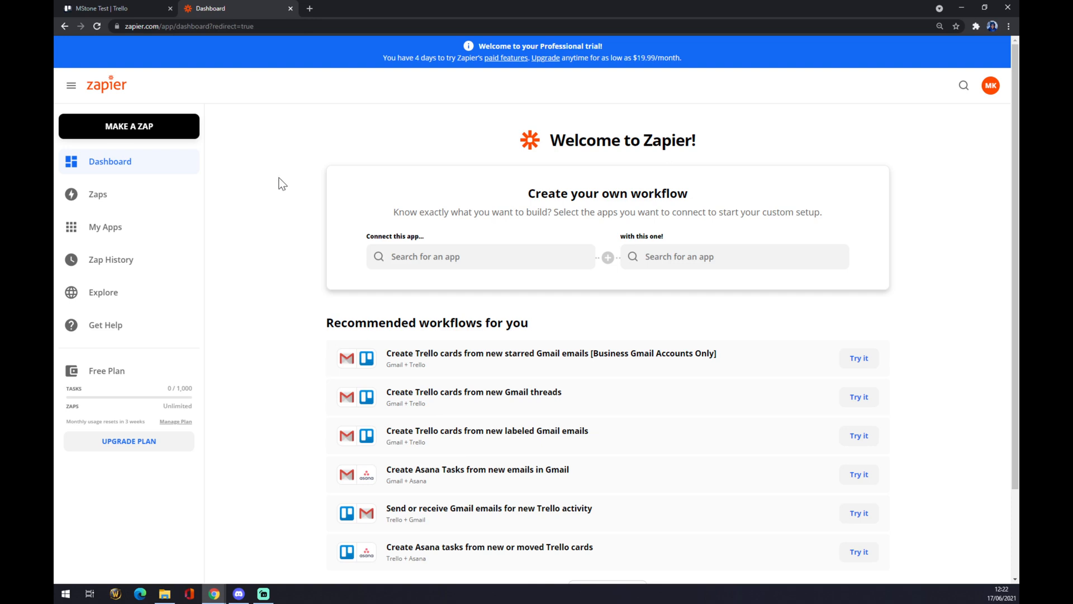
pyautogui.moveTo(119, 165)
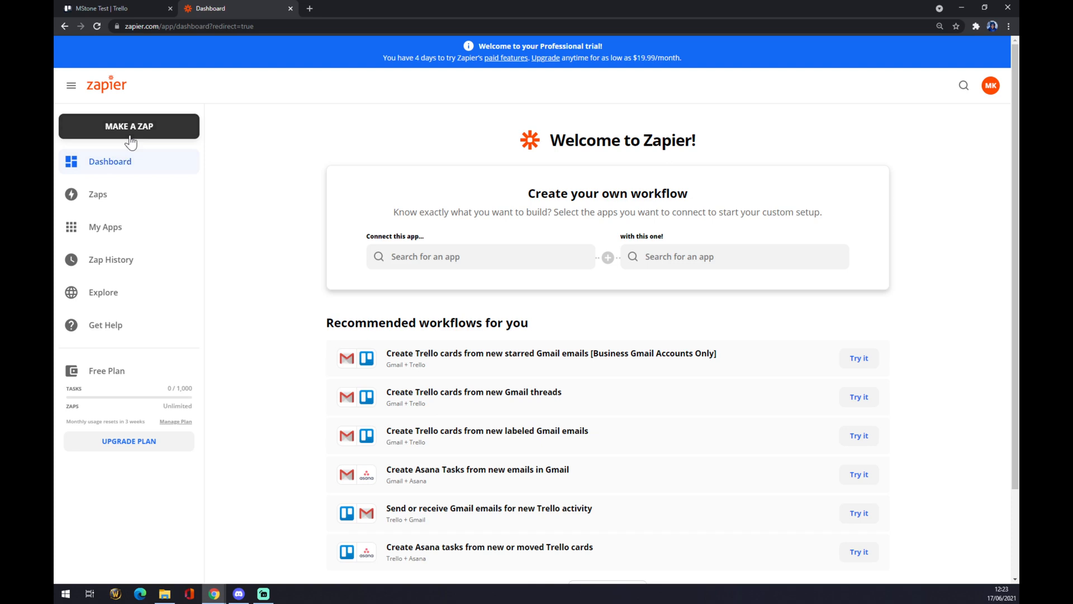
# Step: Start a new zap named 'trello to excel'
pyautogui.click(129, 126)
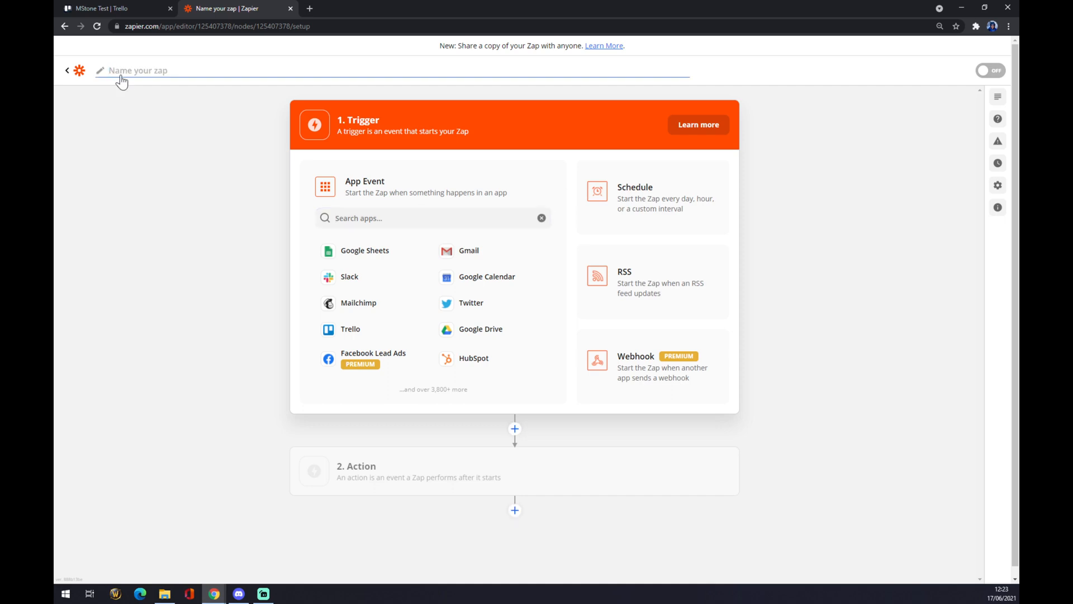
pyautogui.write('trello to')
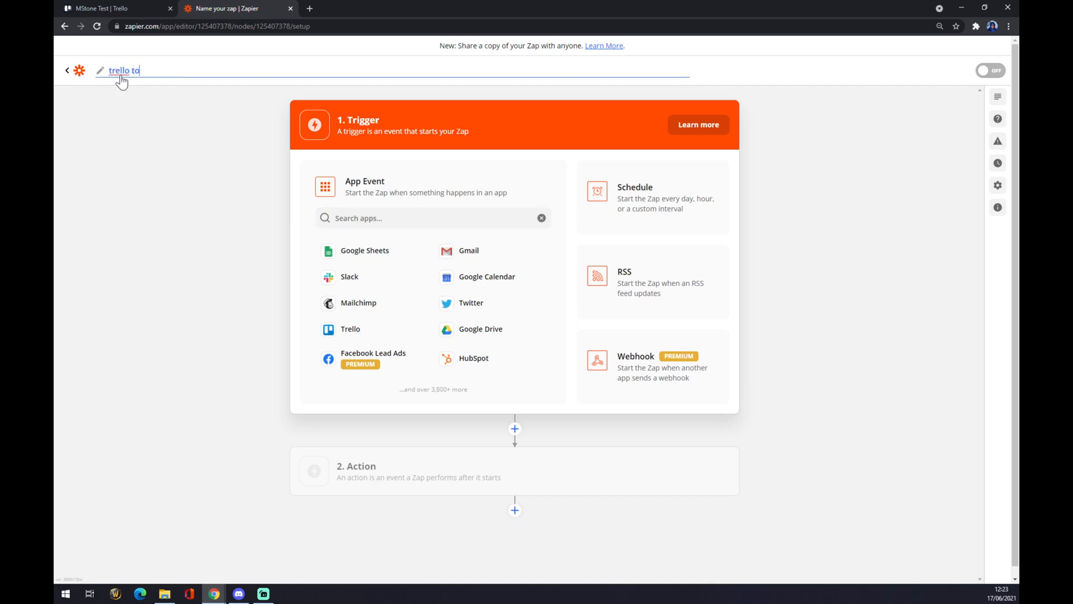
pyautogui.write('excel')
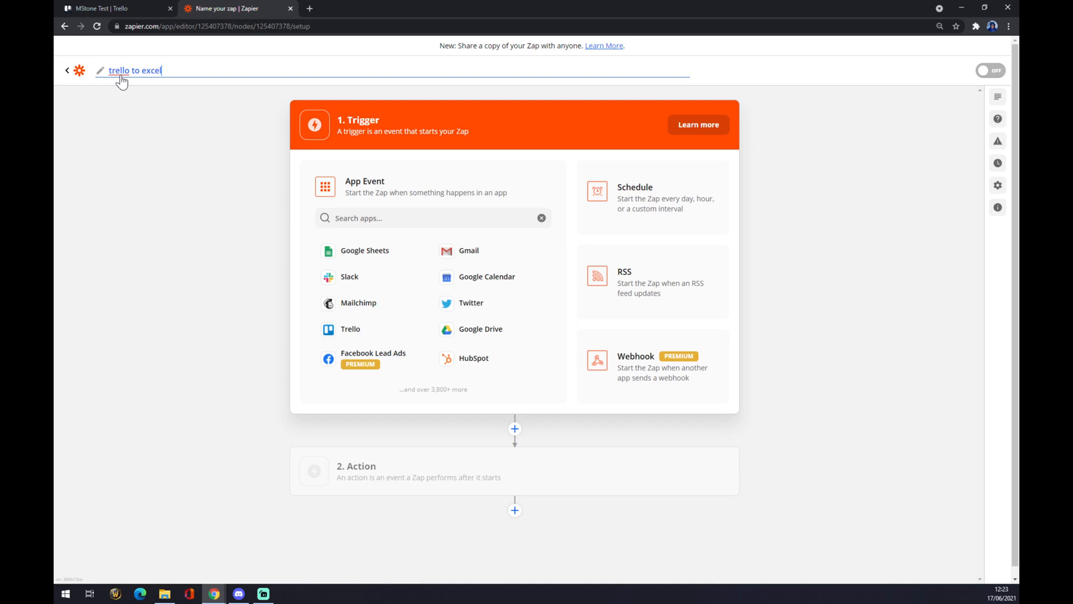
pyautogui.click(432, 217)
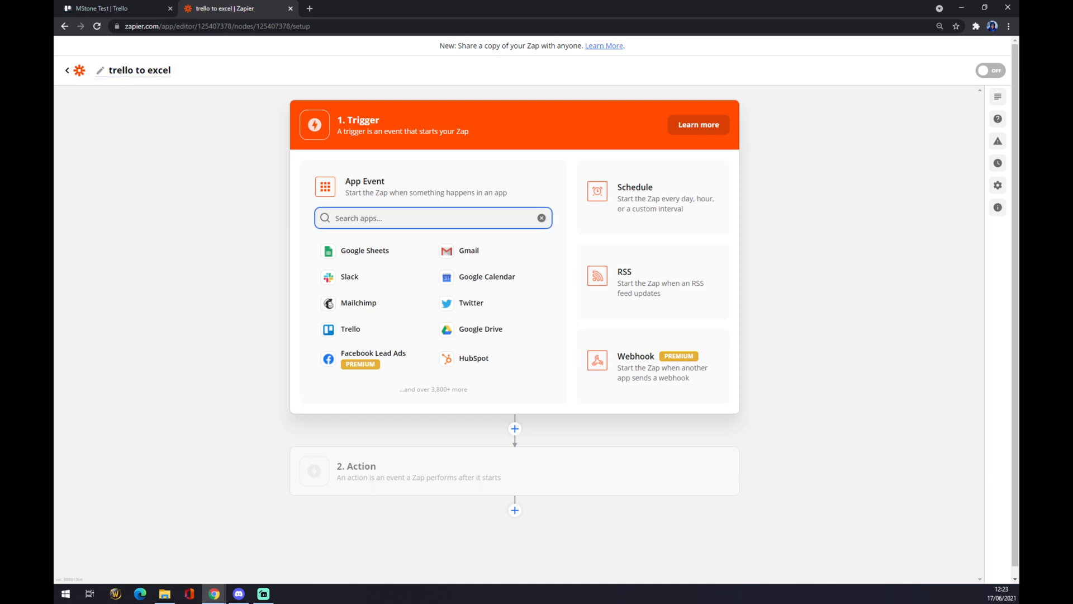
# Step: Set the trigger to Trello's New Activity event and continue
pyautogui.click(433, 217)
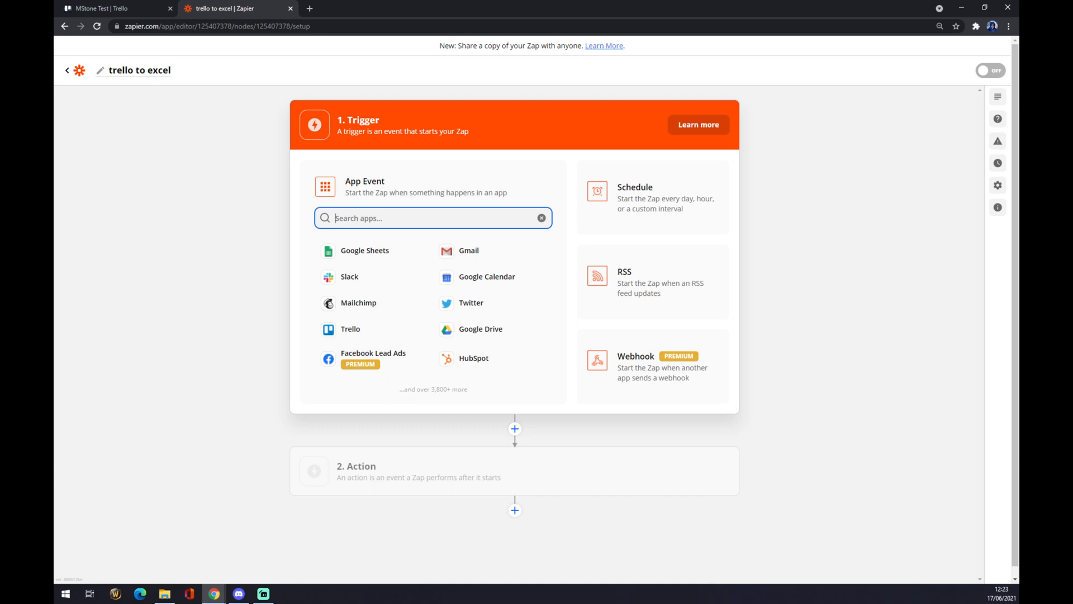
pyautogui.moveTo(350, 328)
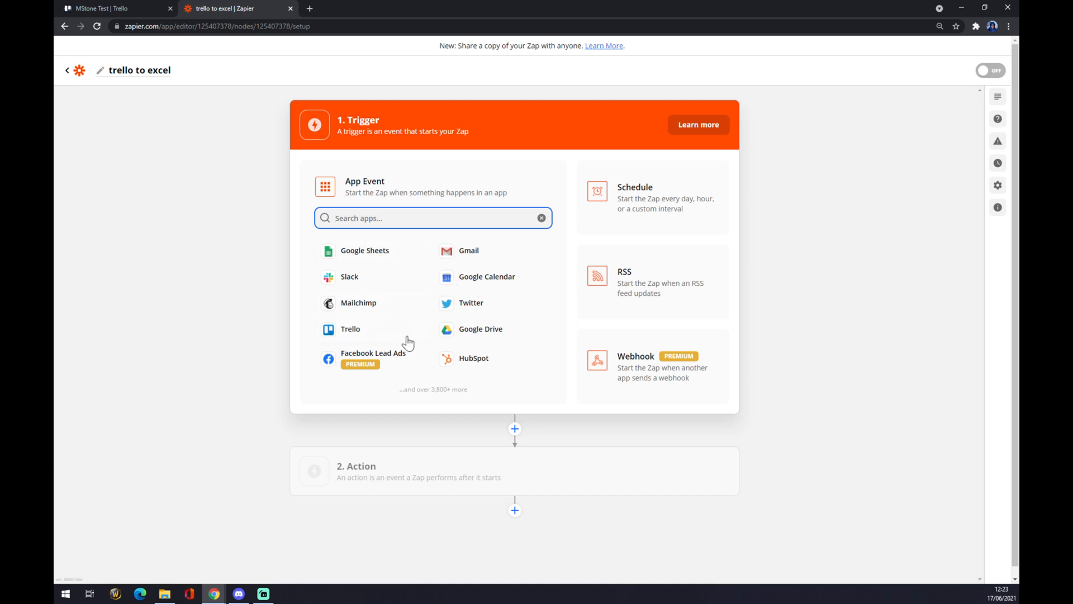
pyautogui.write('t')
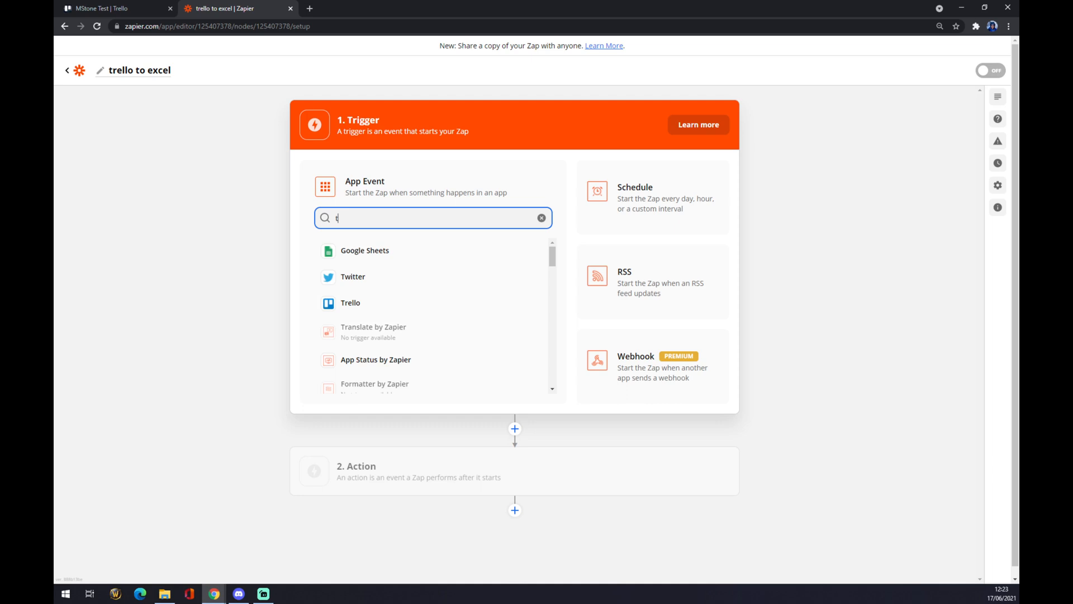
pyautogui.write('rello')
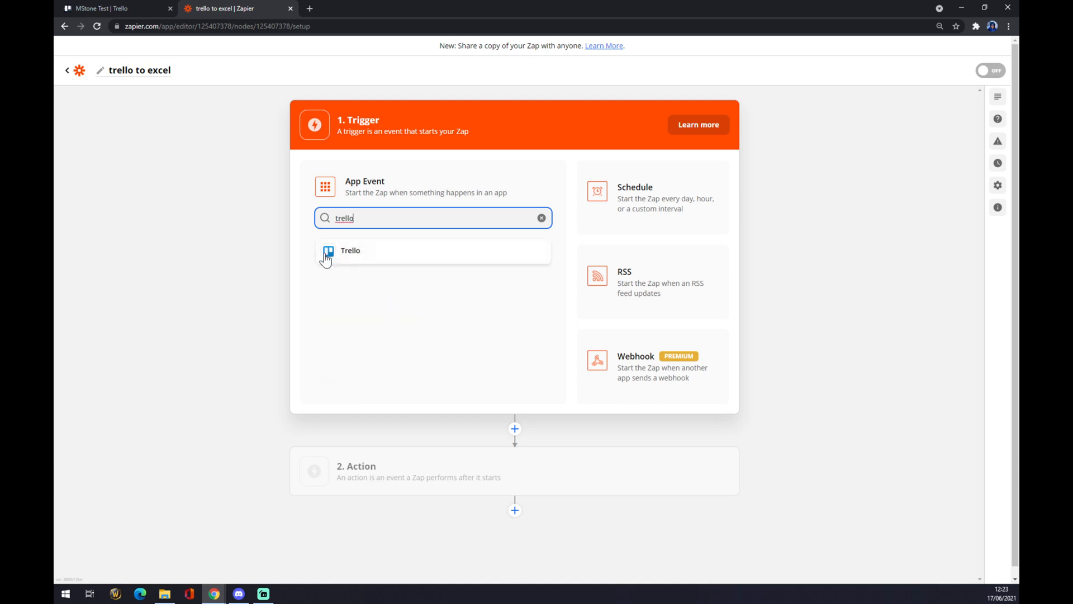
pyautogui.click(350, 251)
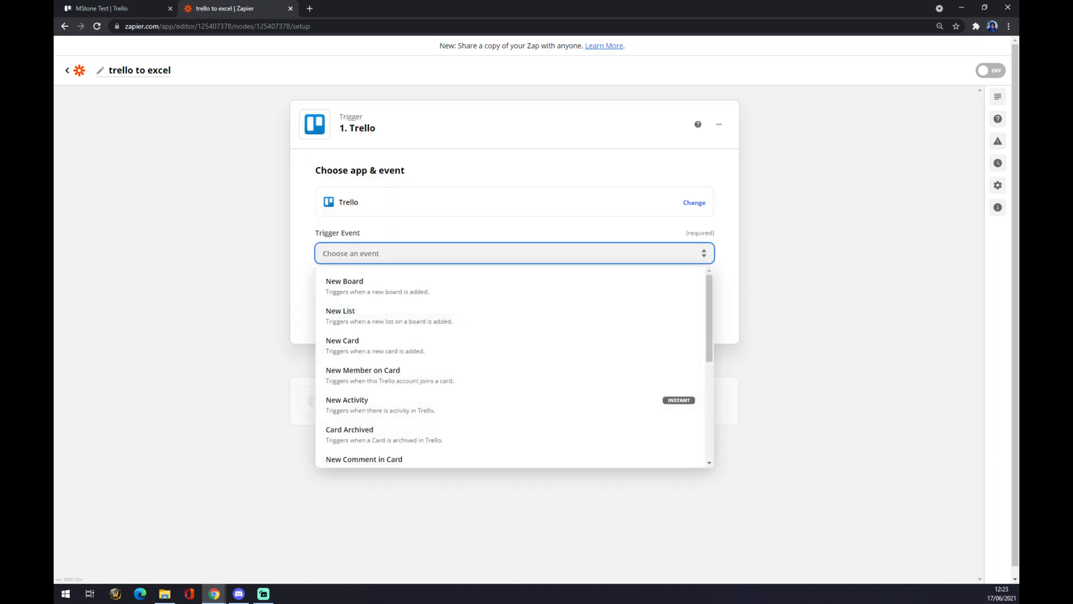
pyautogui.scroll(-3)
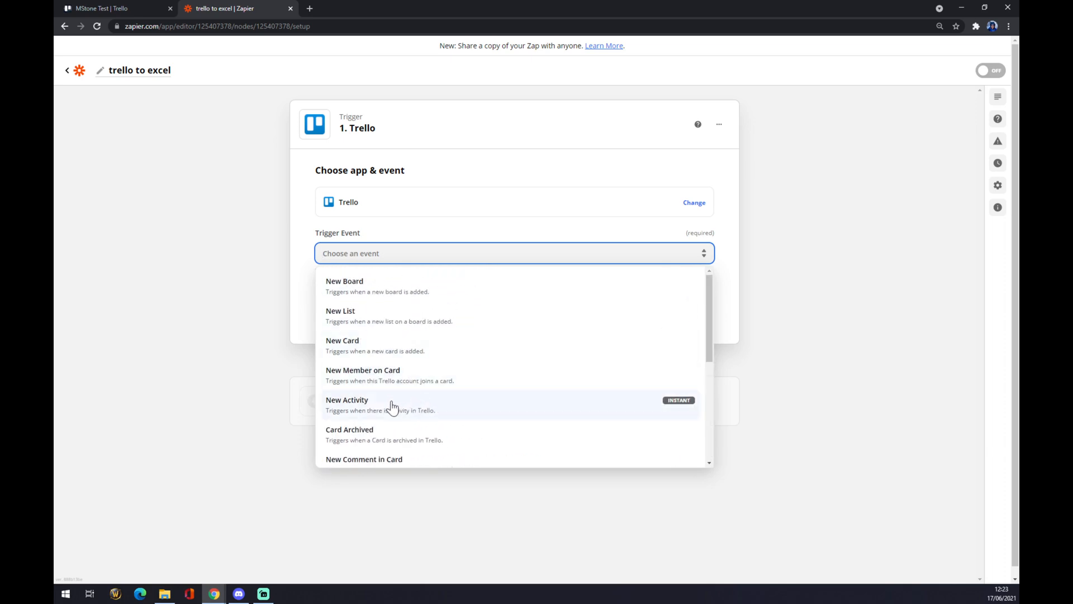
pyautogui.moveTo(396, 413)
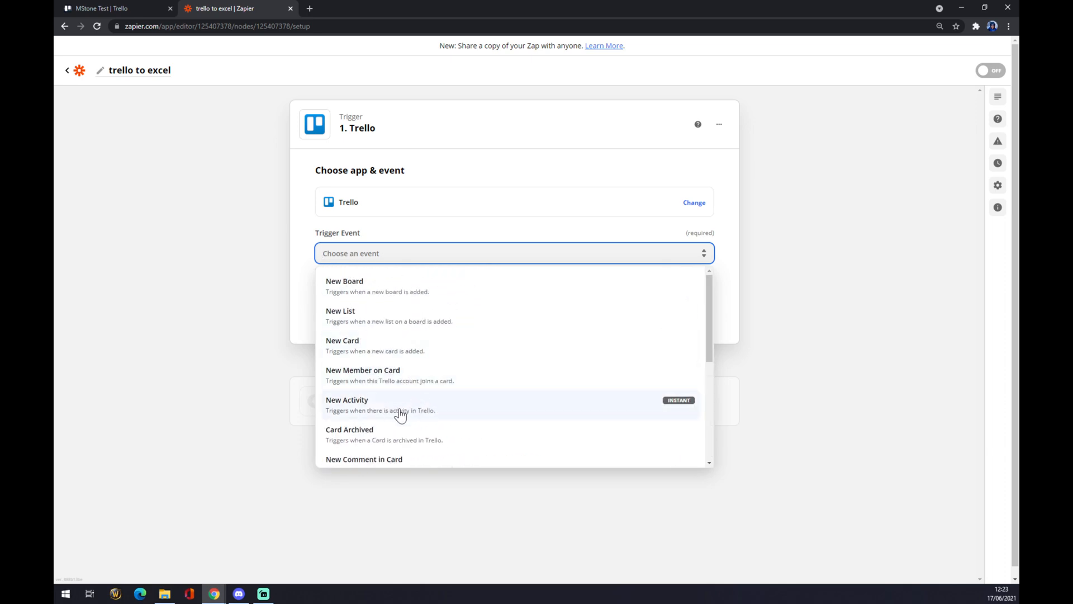
pyautogui.click(348, 403)
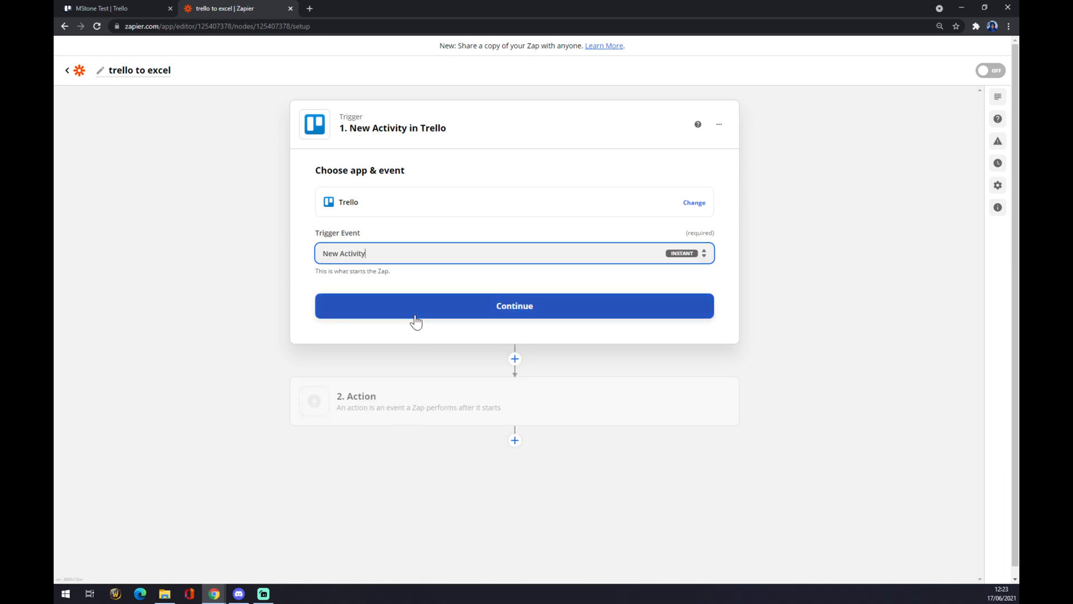
pyautogui.click(515, 305)
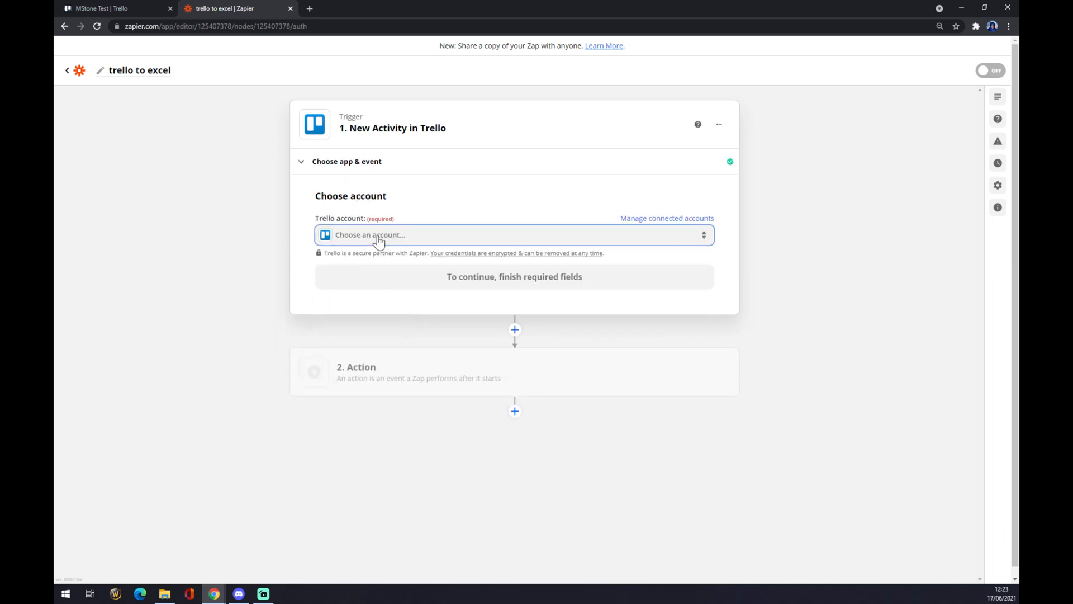
# Step: Connect the Trello account, open the Board field, and check boards in Trello
pyautogui.click(515, 234)
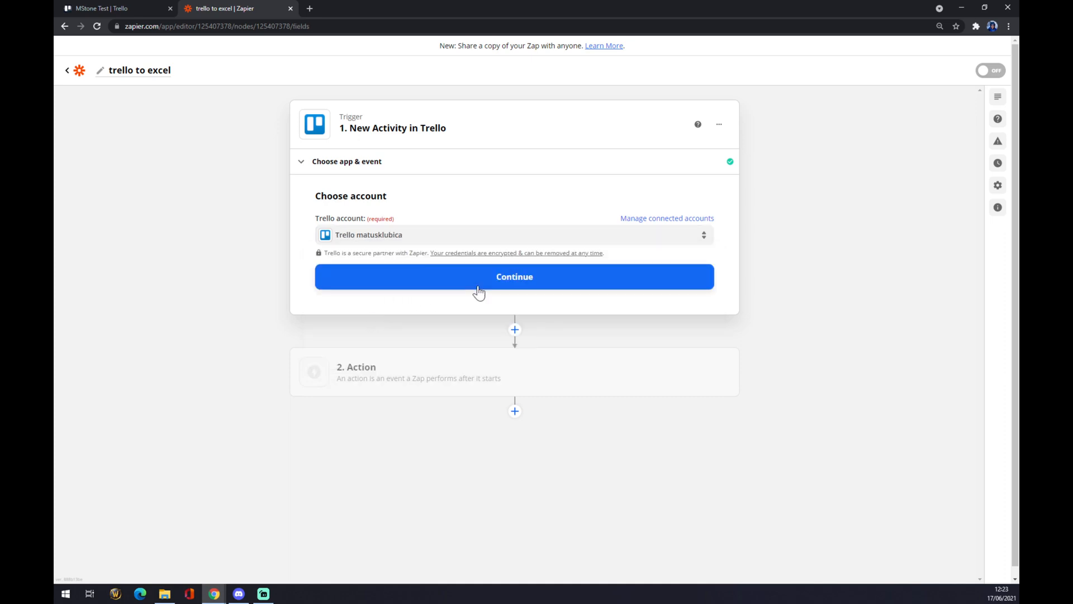
pyautogui.click(514, 277)
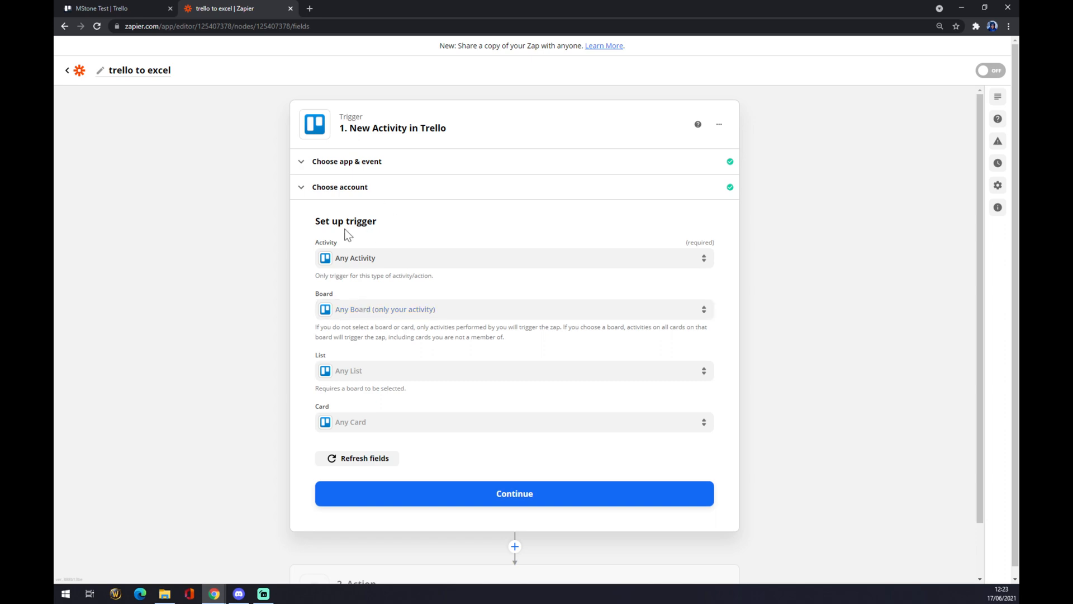
pyautogui.click(514, 308)
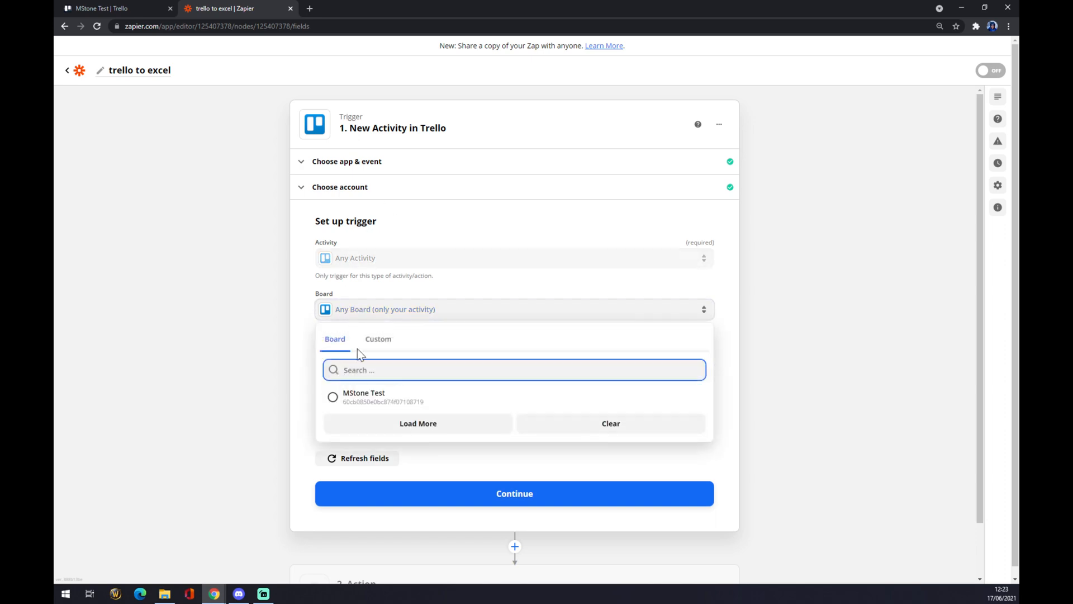
pyautogui.click(103, 9)
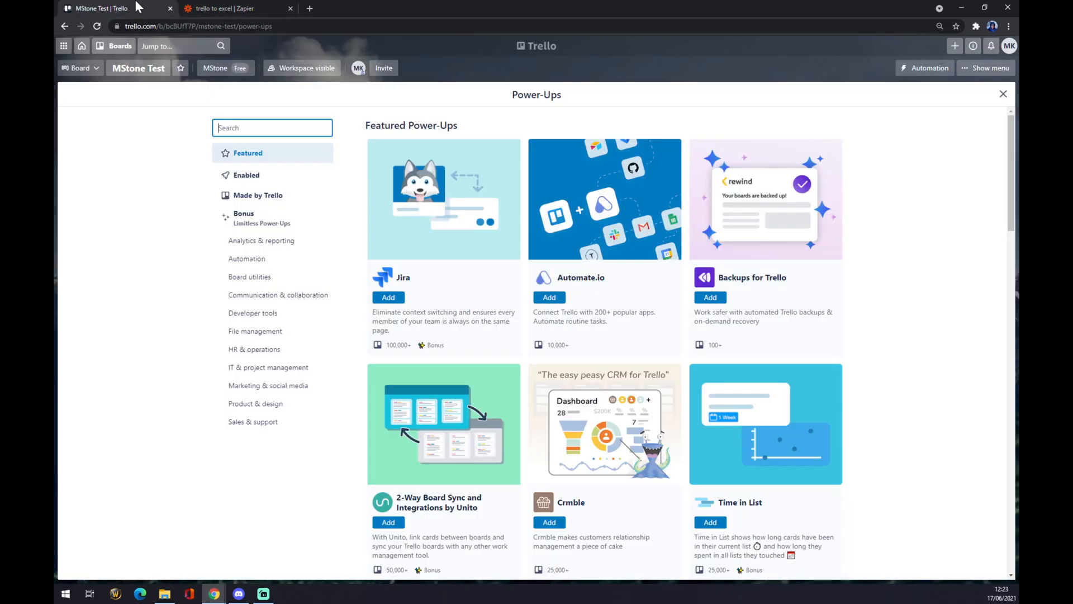
pyautogui.moveTo(106, 59)
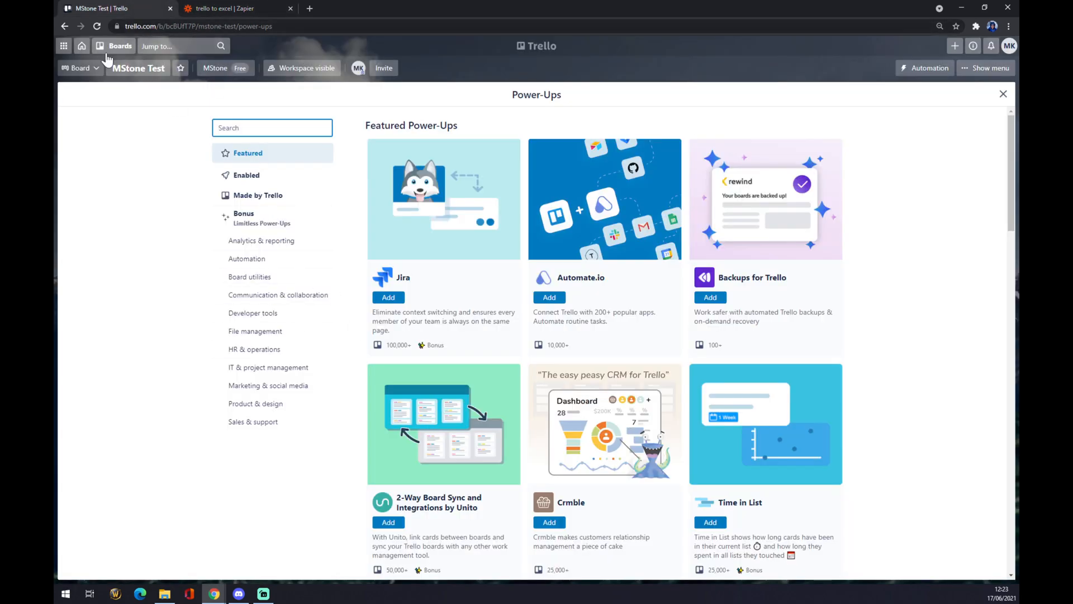
pyautogui.click(120, 46)
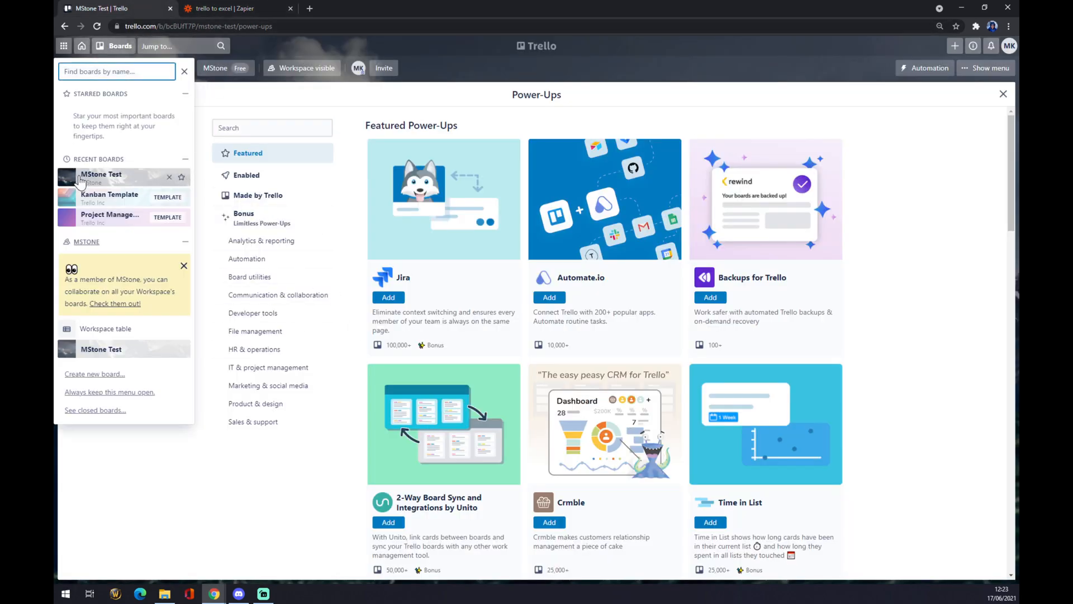
pyautogui.click(236, 9)
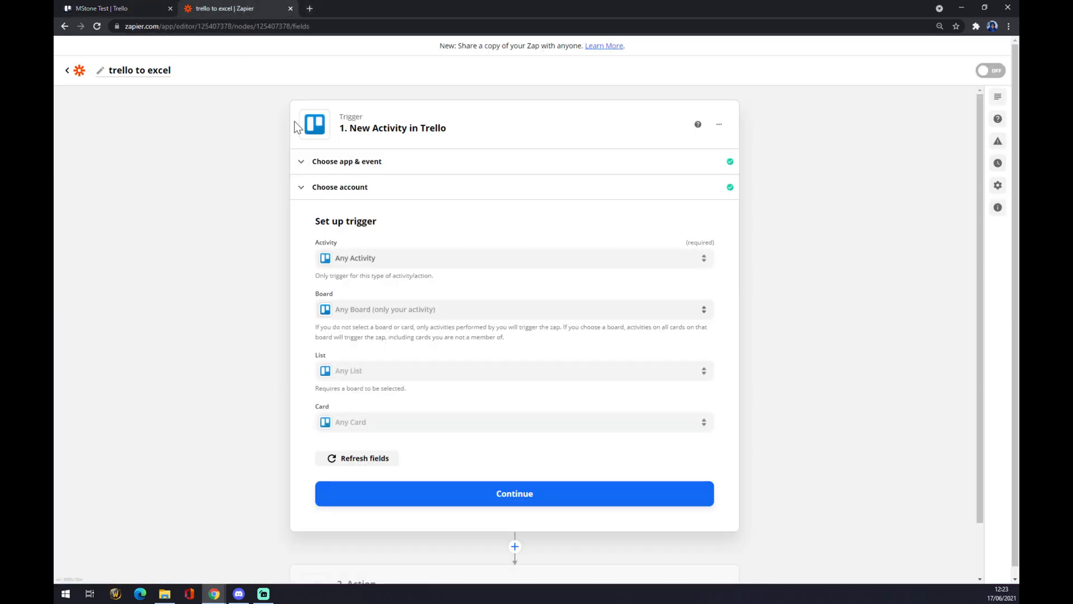
# Step: Set the trigger board to MStone Test and continue to the trigger test
pyautogui.click(513, 308)
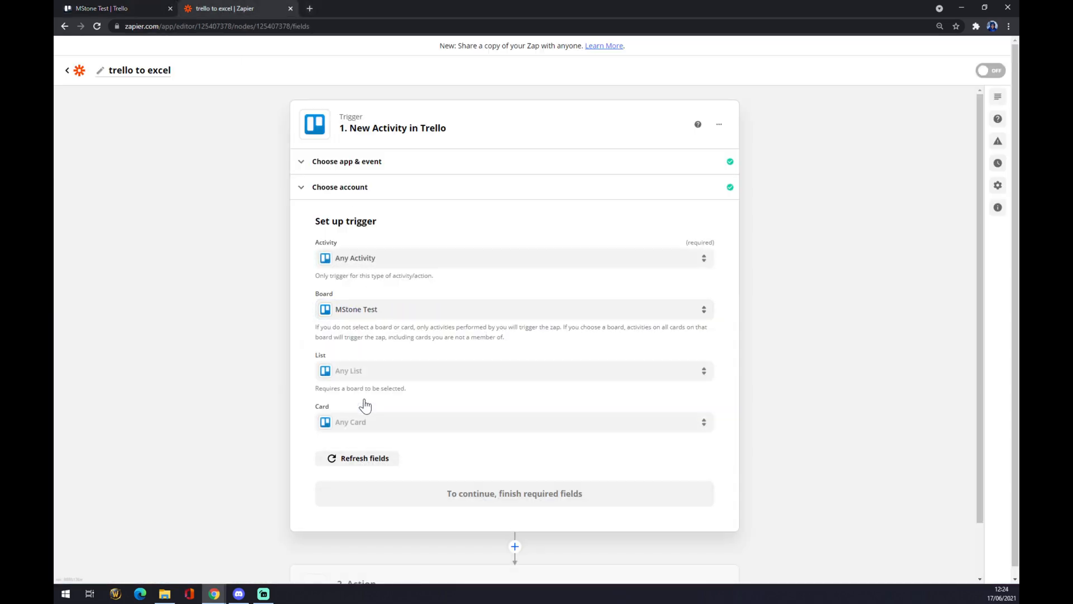
pyautogui.click(356, 458)
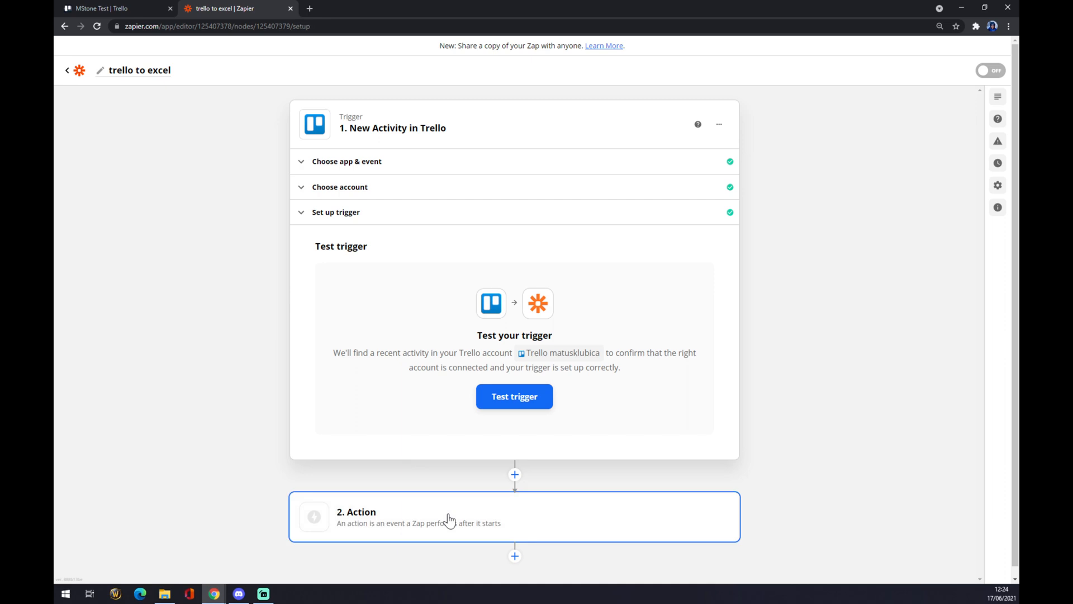
# Step: Start the action step and search 'exce' to pick Microsoft Excel
pyautogui.click(514, 517)
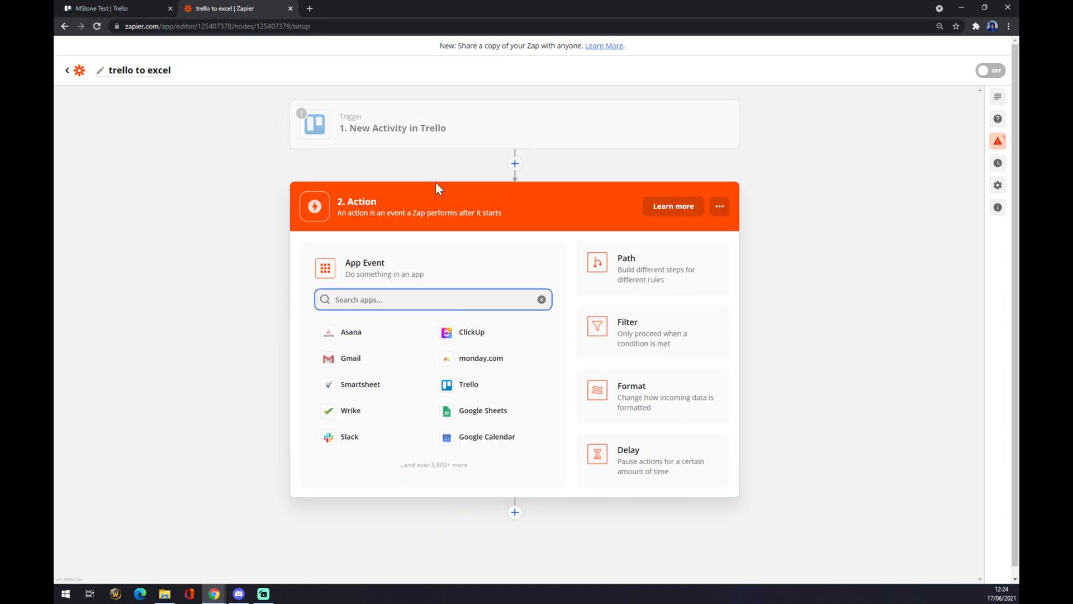
pyautogui.moveTo(438, 189)
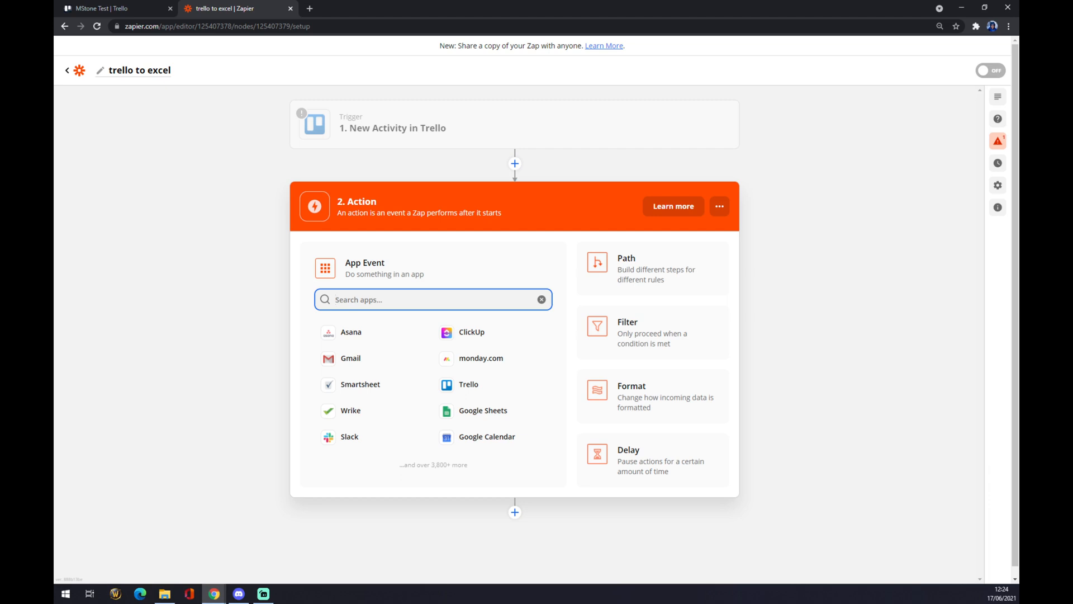
pyautogui.write('exce')
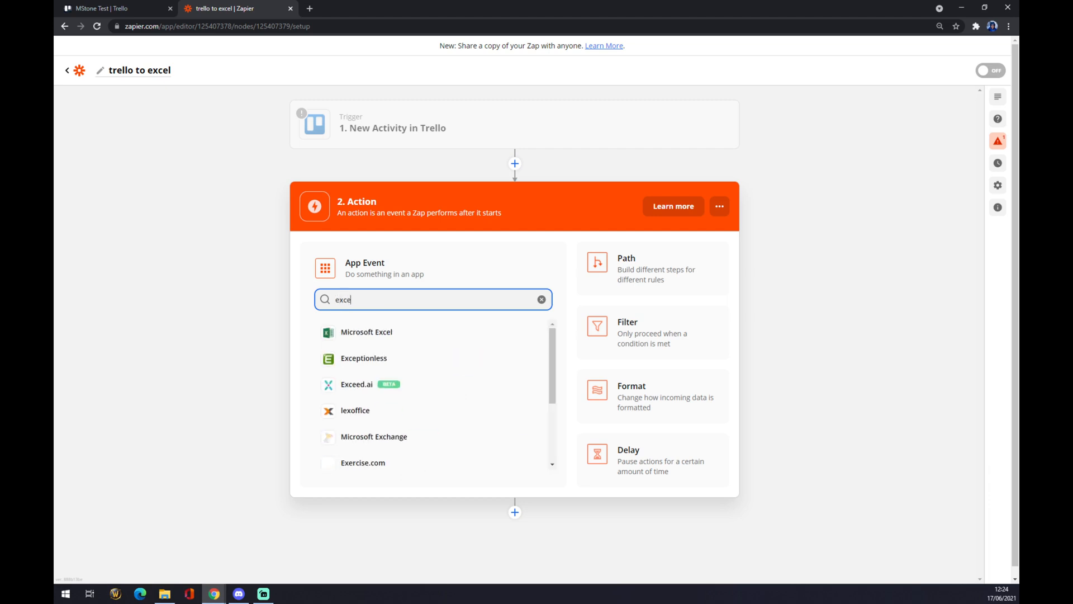
pyautogui.click(366, 332)
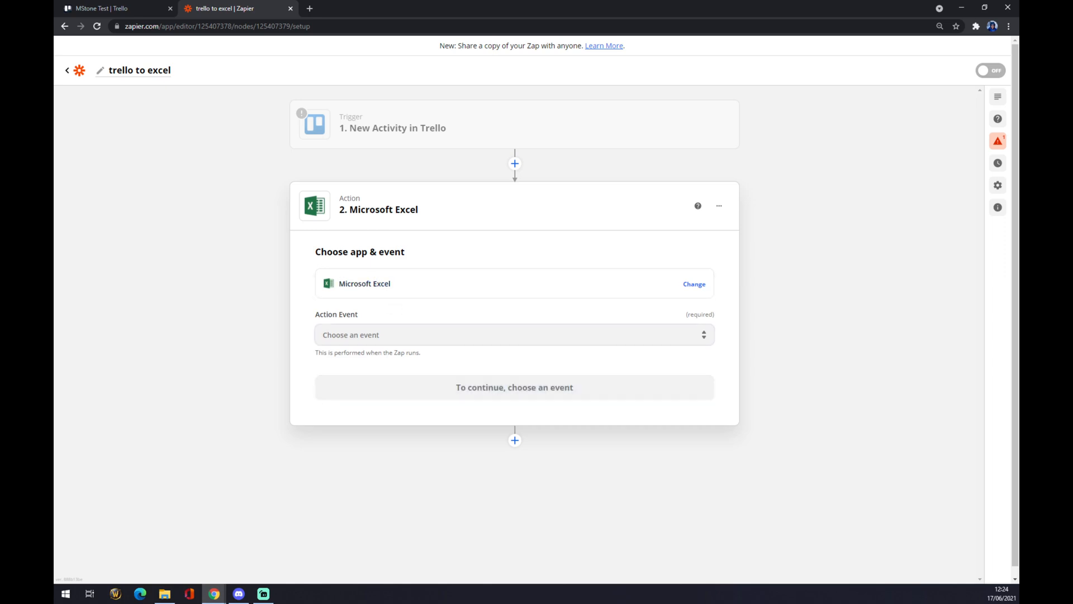
# Step: Choose Update Row as the Excel action event and continue
pyautogui.click(514, 335)
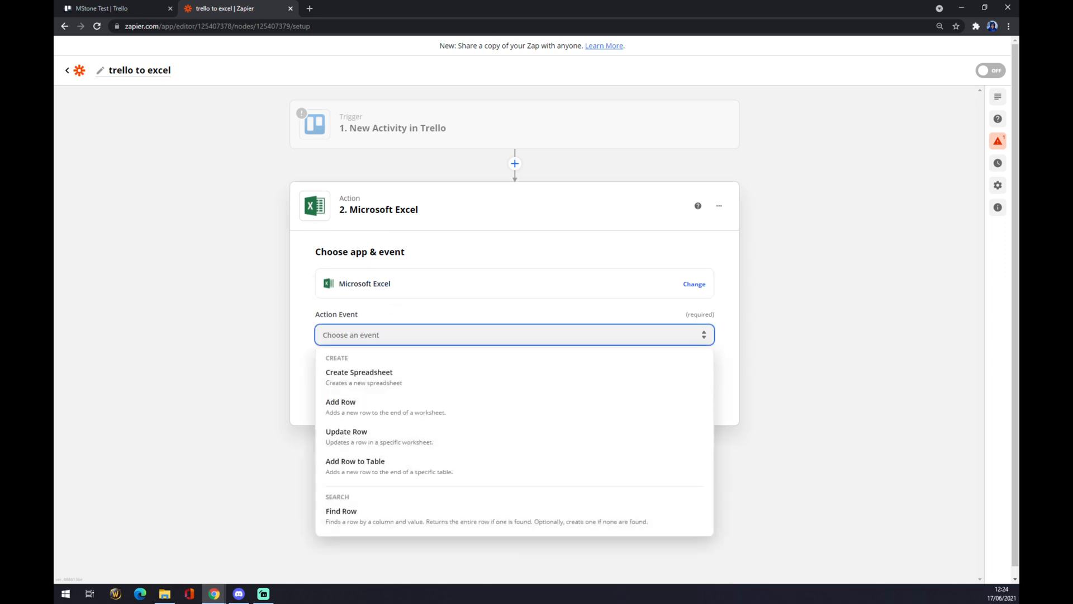
pyautogui.moveTo(449, 149)
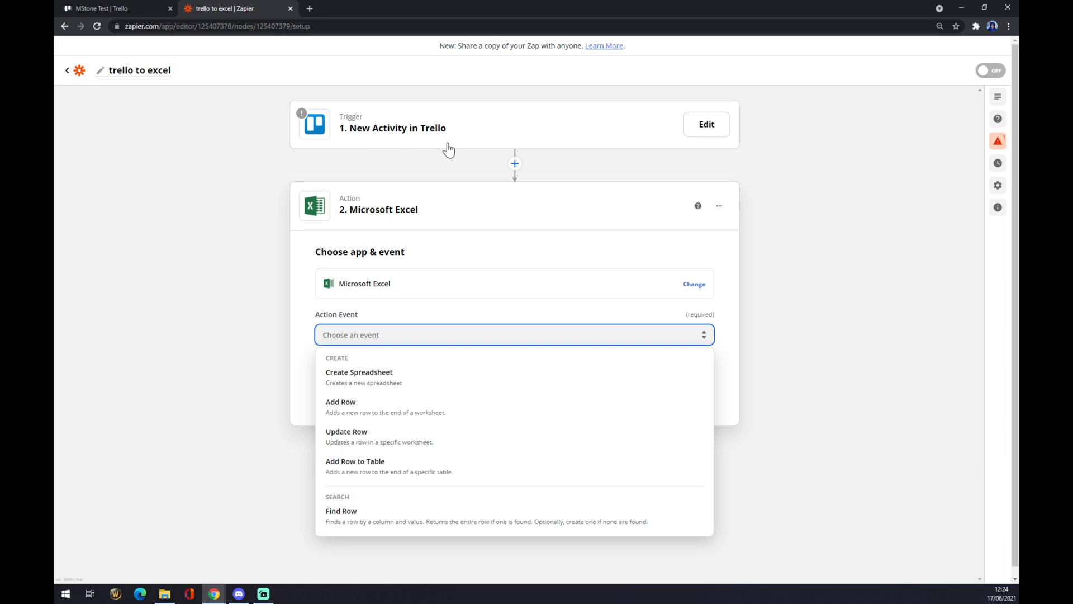
pyautogui.moveTo(403, 439)
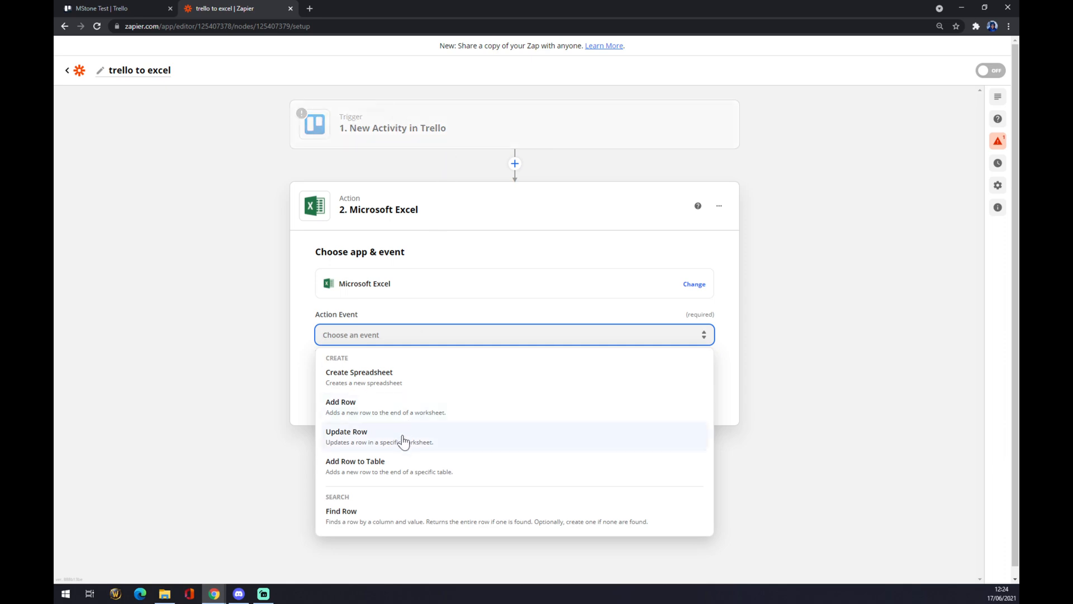
pyautogui.click(346, 431)
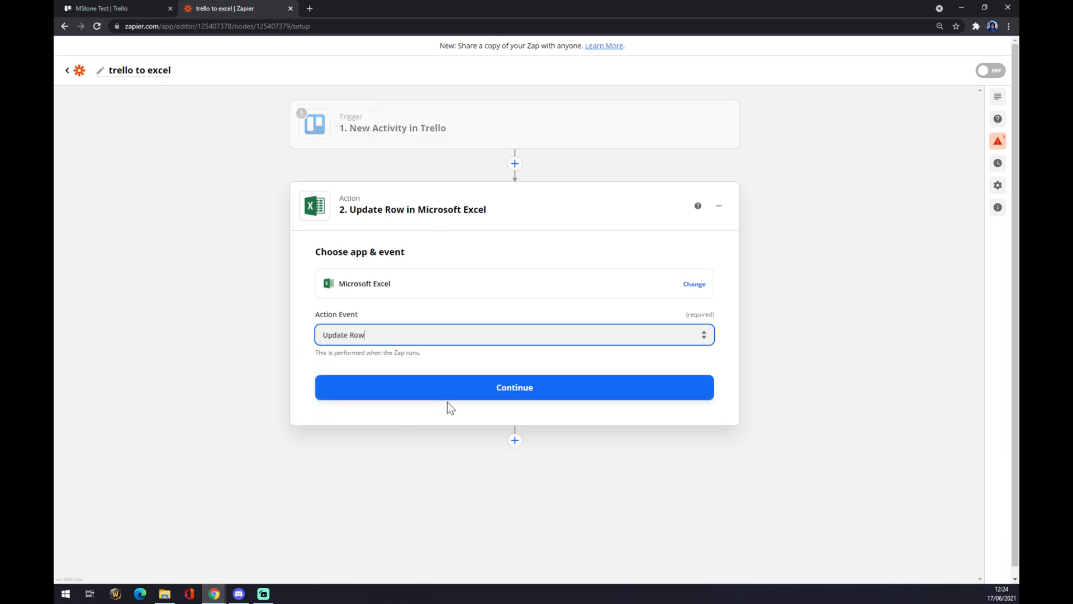
pyautogui.click(515, 386)
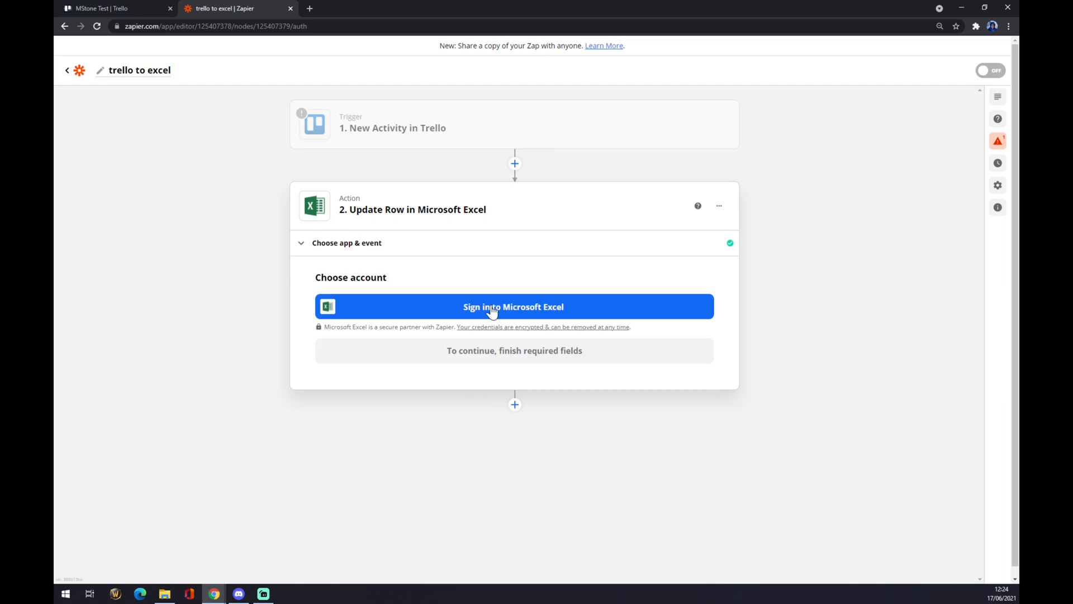